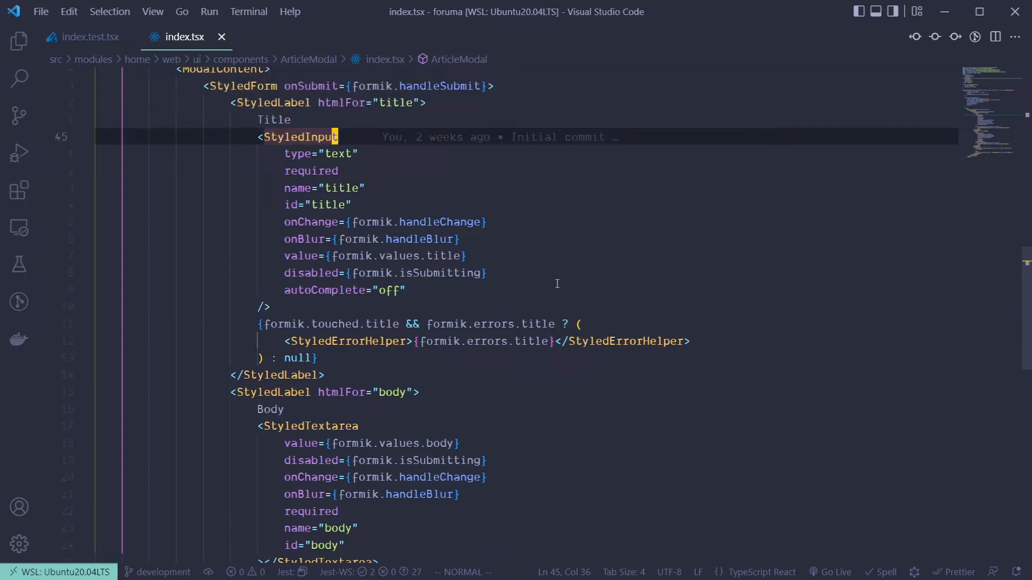
Switch to the index.test.tsx tab showing the inactive and active describe blocks.
{"action": "left_click", "coordinate": [87, 37]}
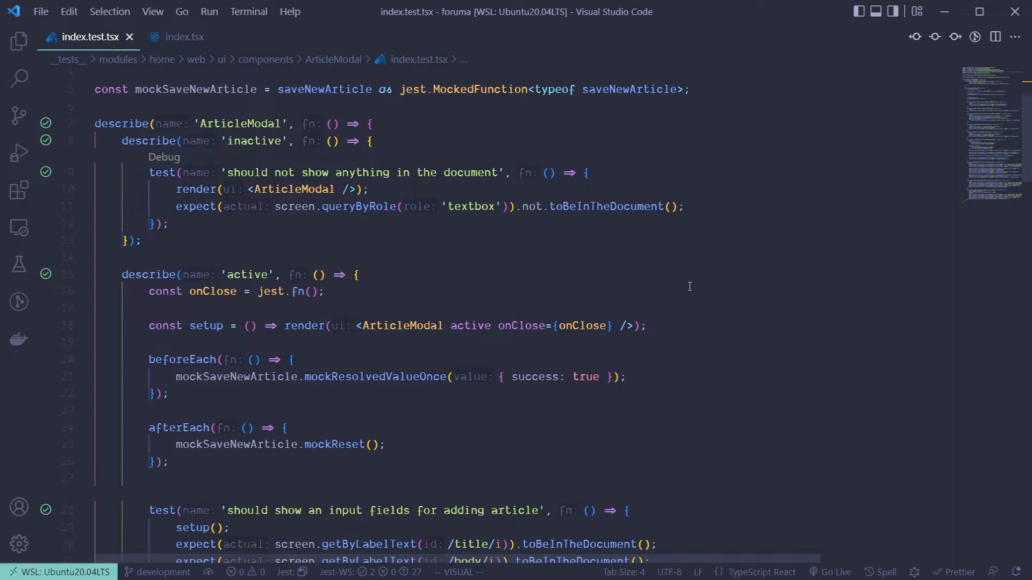
Return to index.tsx and bring the onSubmit handler and return JSX into view.
{"action": "left_click", "coordinate": [183, 37]}
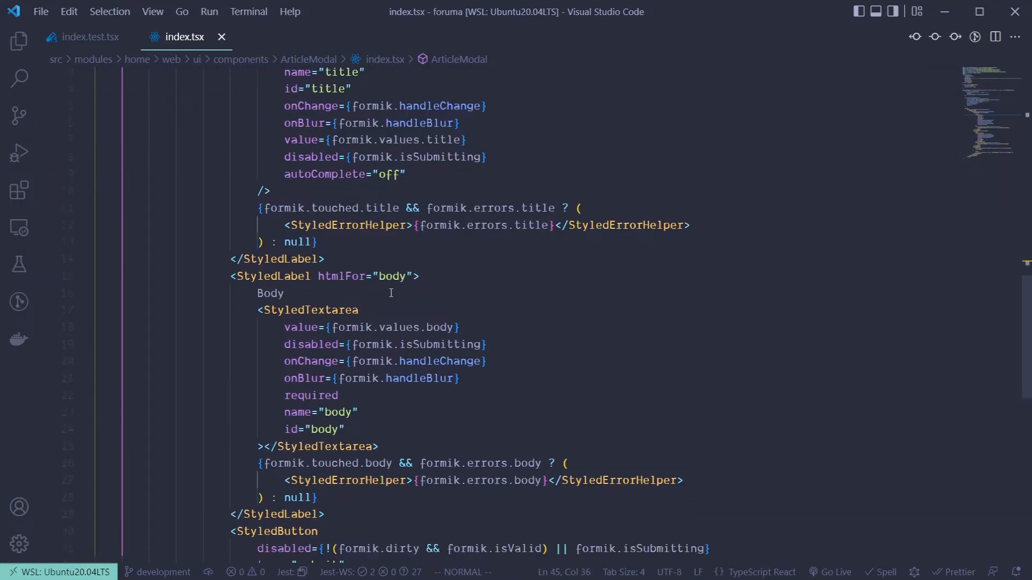
{"action": "scroll", "scroll_direction": "down", "scroll_amount": 3}
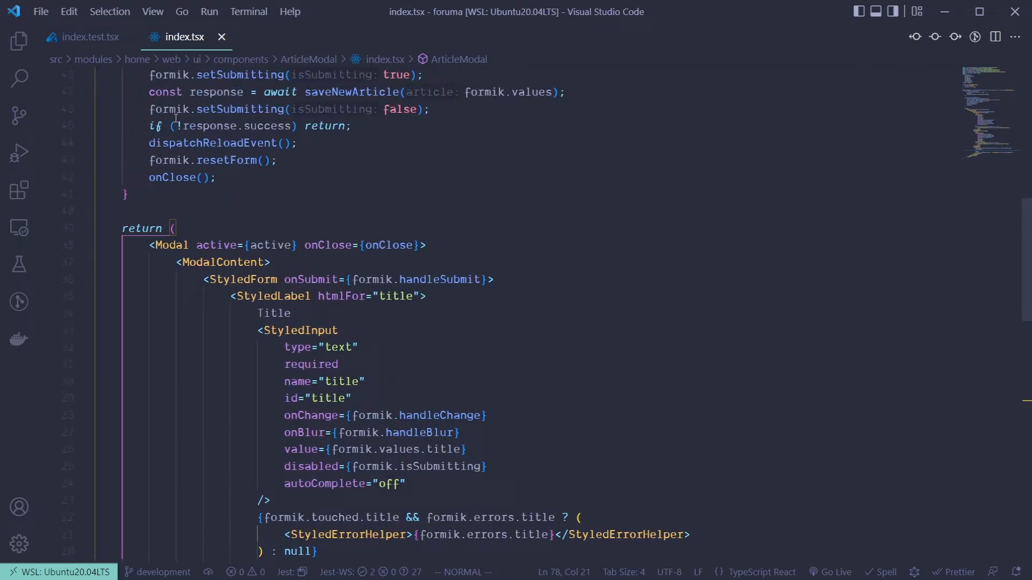
{"action": "mouse_move", "coordinate": [434, 211]}
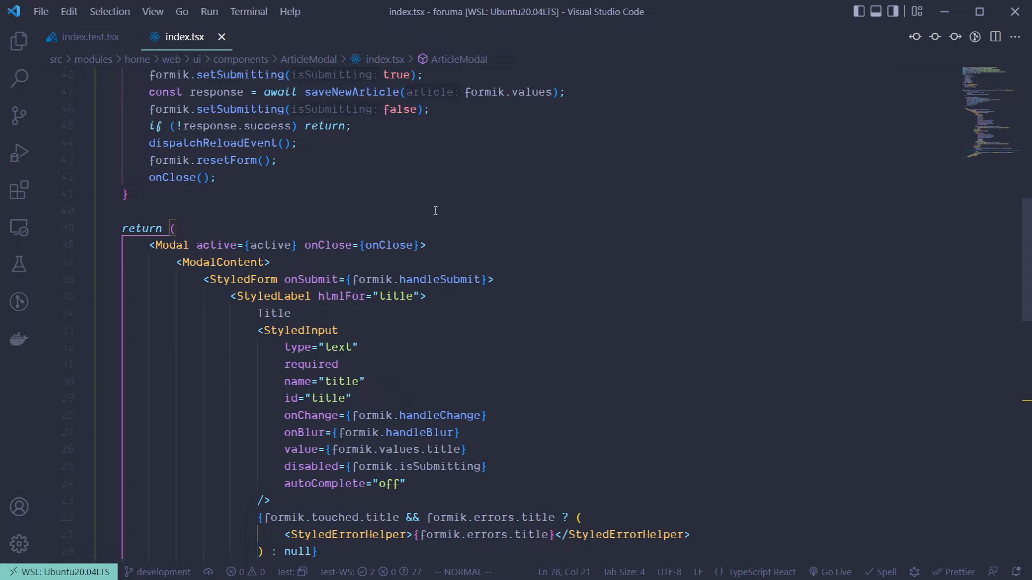
Return to index.test.tsx and highlight every use of saveNewArticle at the mock imports.
{"action": "left_click", "coordinate": [90, 36]}
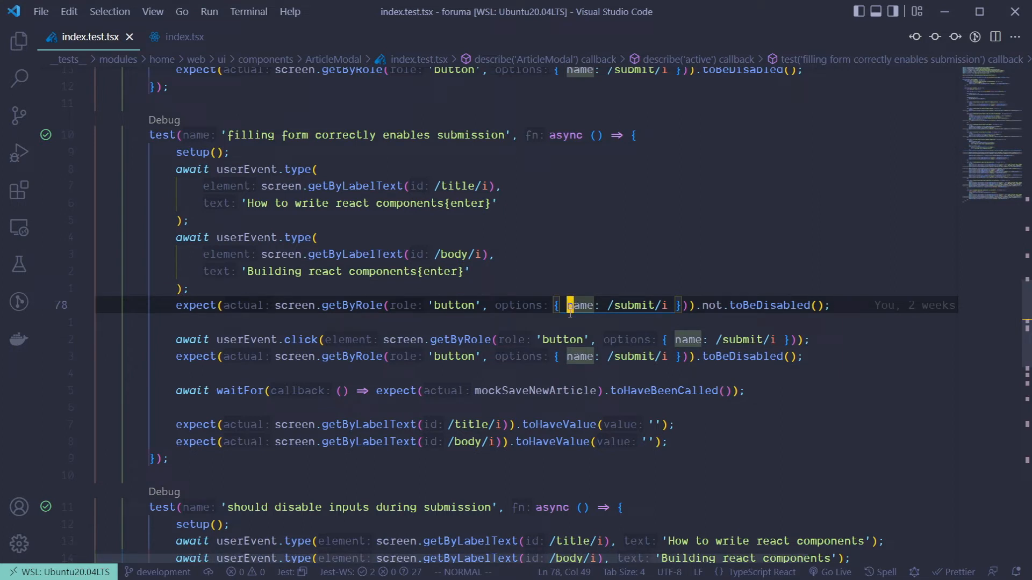
{"action": "mouse_move", "coordinate": [615, 301]}
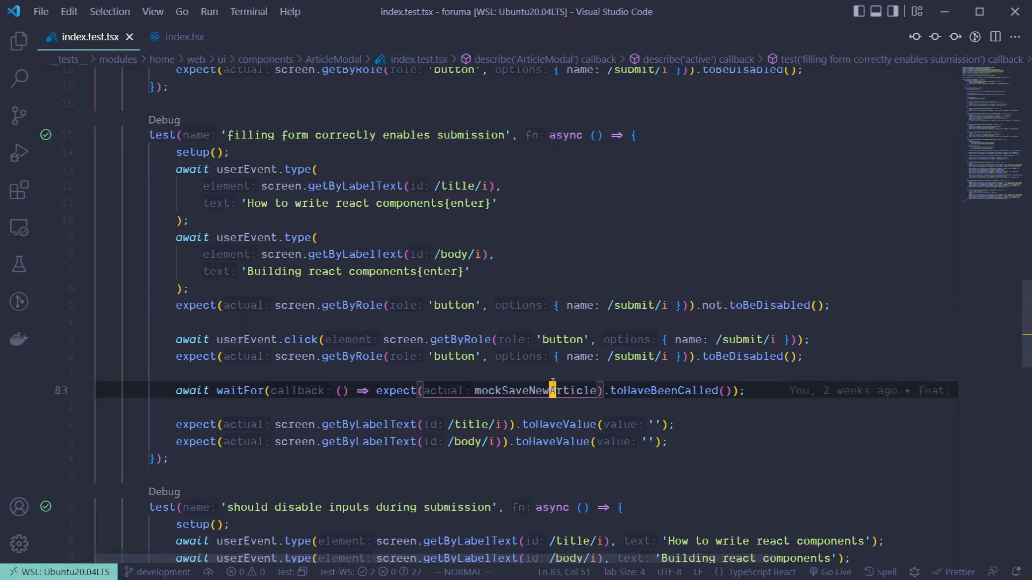
{"action": "mouse_move", "coordinate": [534, 391]}
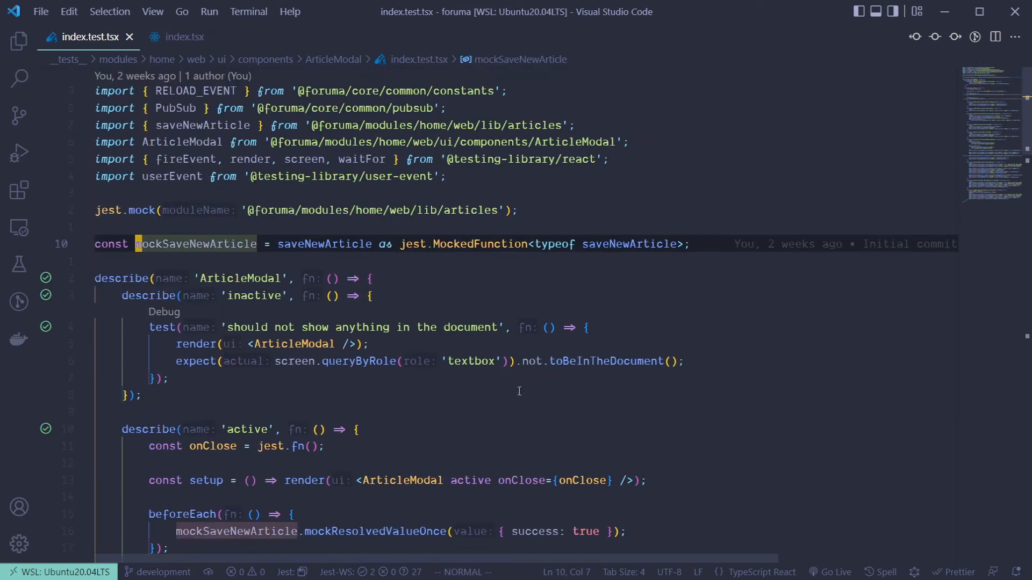
{"action": "left_click", "coordinate": [324, 244]}
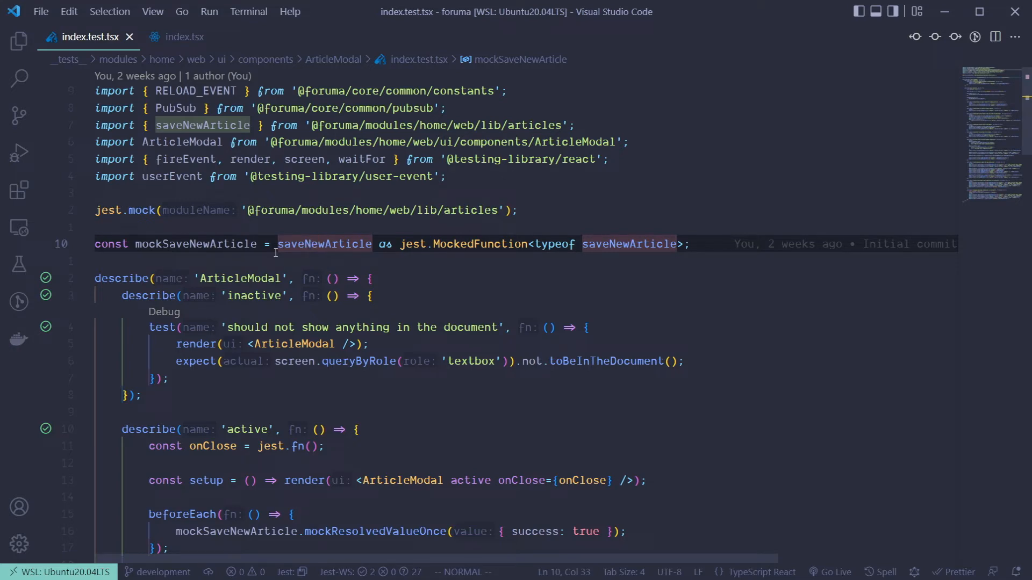
{"action": "scroll", "scroll_direction": "down", "scroll_amount": 3}
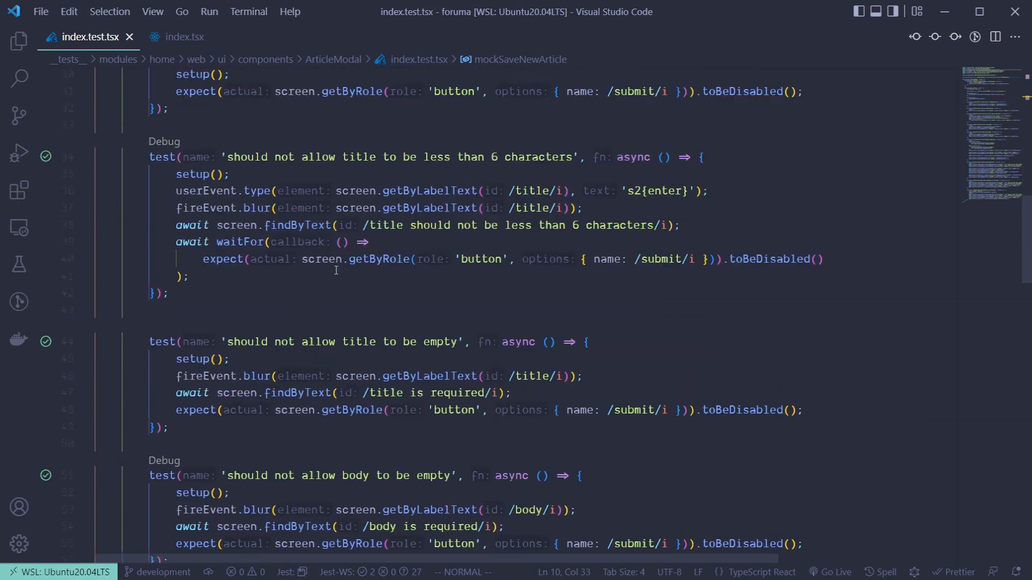
{"action": "scroll", "scroll_direction": "down", "scroll_amount": 3}
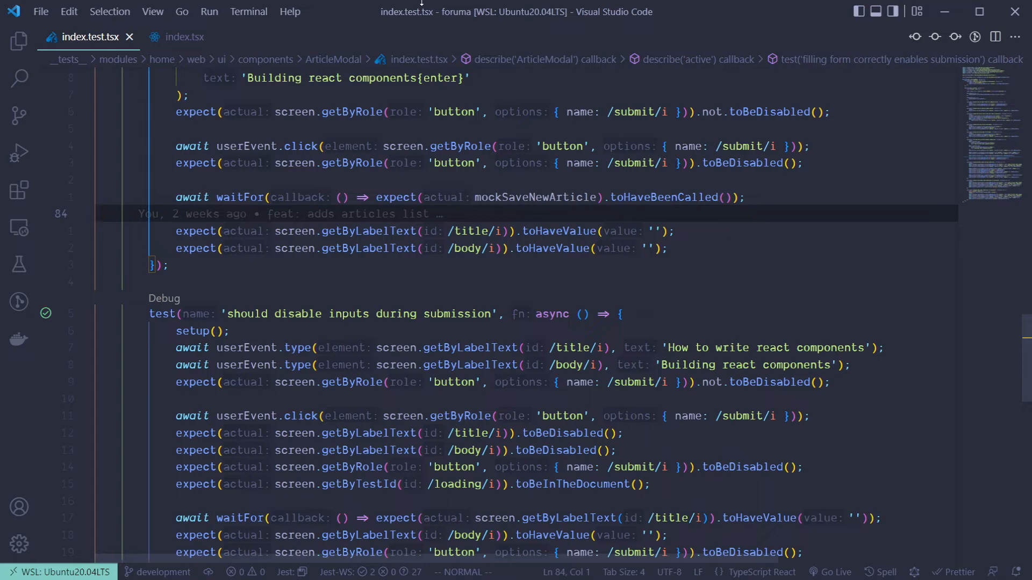
Return to index.tsx at the awaited saveNewArticle call inside onSubmit.
{"action": "left_click", "coordinate": [185, 37]}
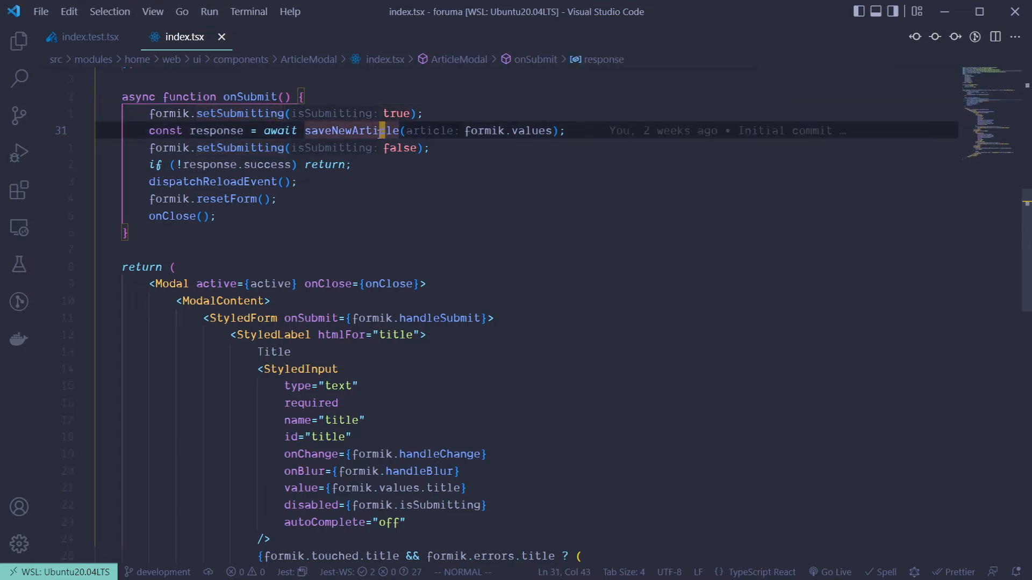
{"action": "mouse_move", "coordinate": [410, 159]}
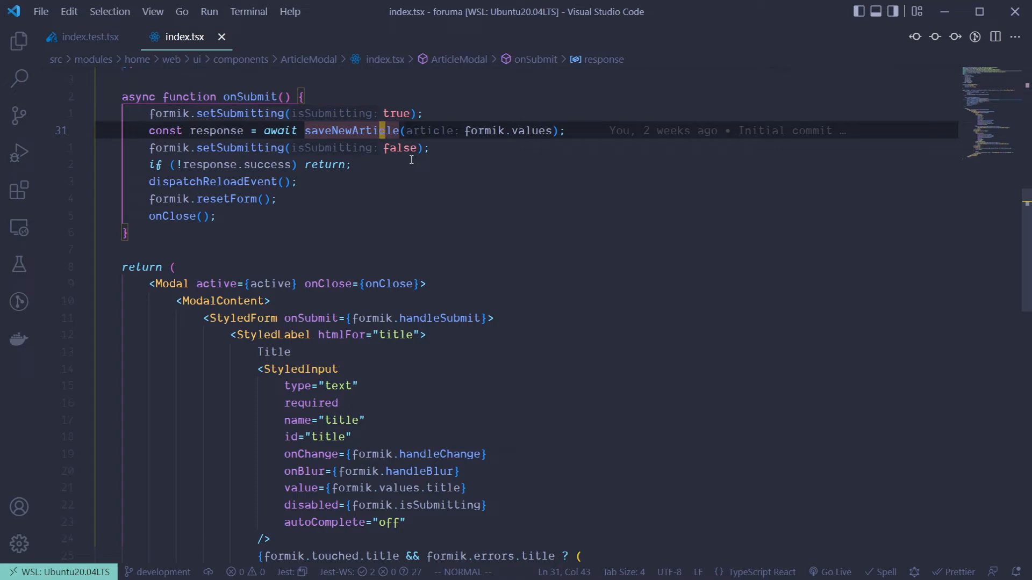
{"action": "mouse_move", "coordinate": [55, 29]}
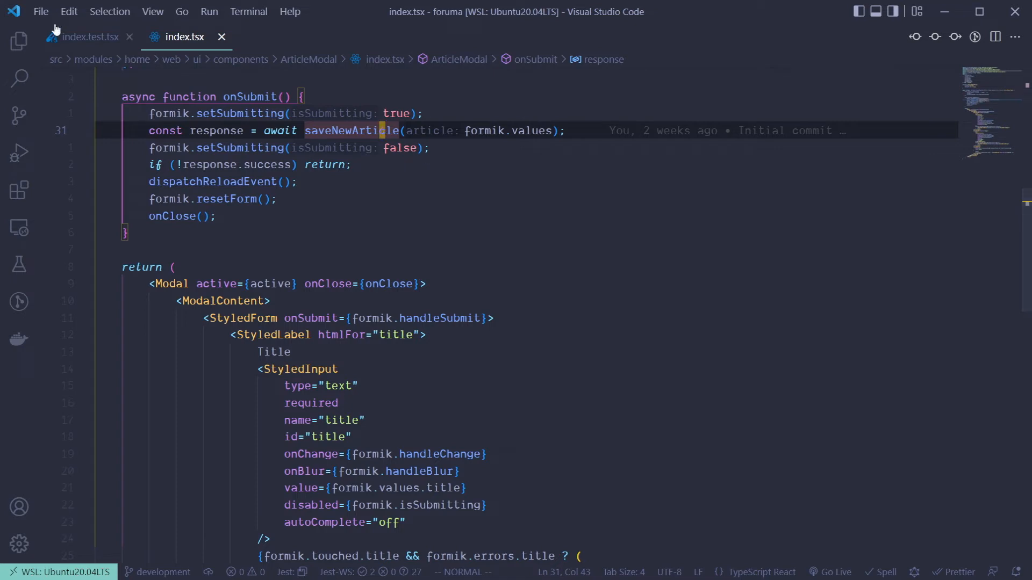
Return to index.test.tsx at the waitFor wrapping the mockSaveNewArticle toHaveBeenCalled assertion.
{"action": "left_click", "coordinate": [86, 37]}
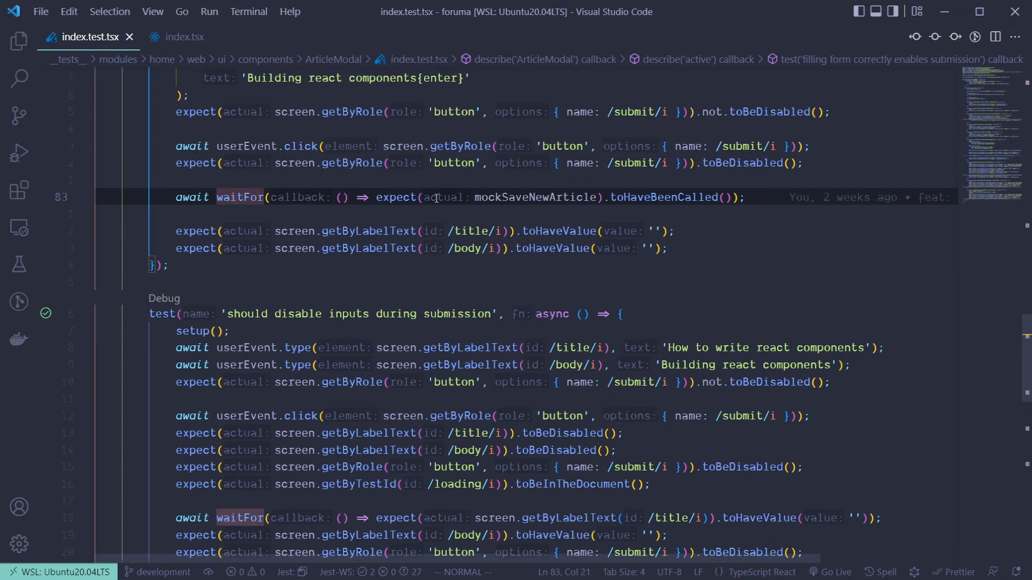
{"action": "mouse_move", "coordinate": [533, 197]}
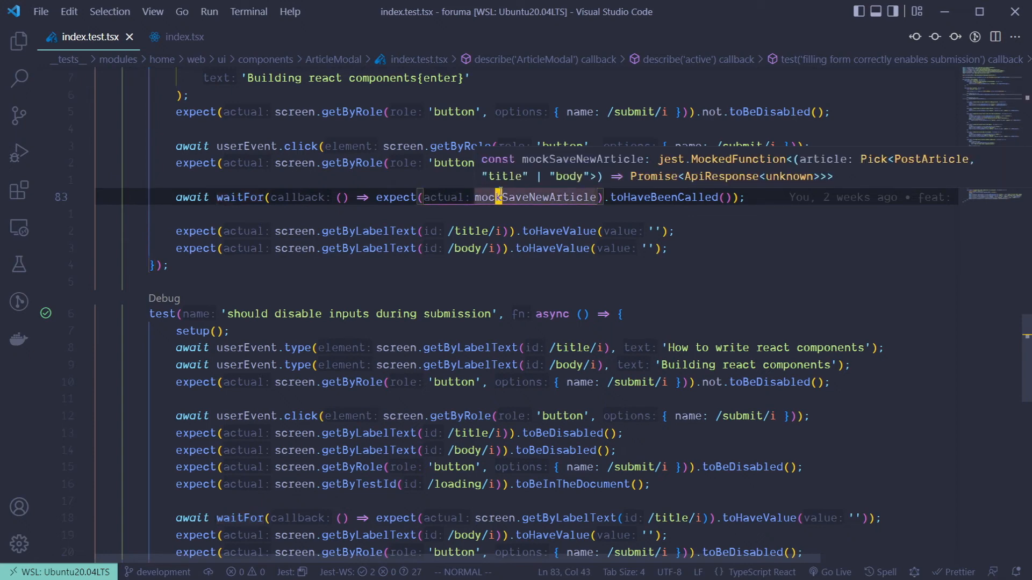
{"action": "mouse_move", "coordinate": [603, 211]}
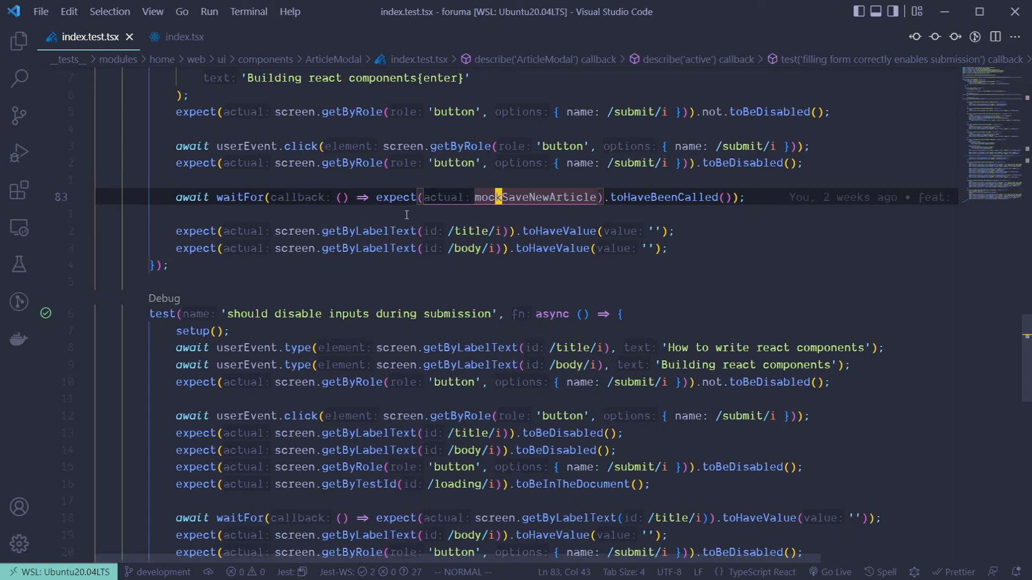
{"action": "scroll", "scroll_direction": "down", "scroll_amount": 3}
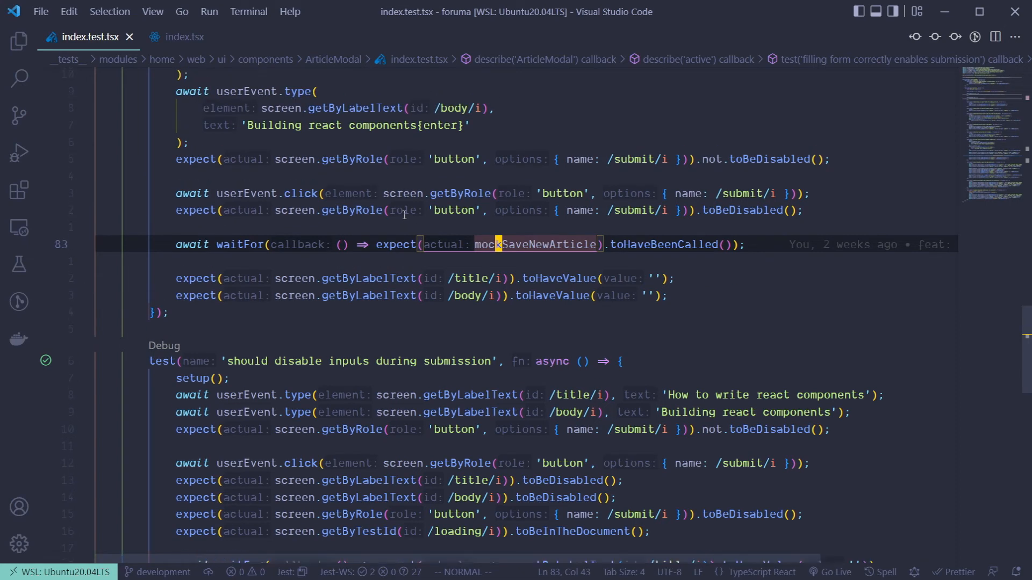
{"action": "scroll", "scroll_direction": "down", "scroll_amount": 3}
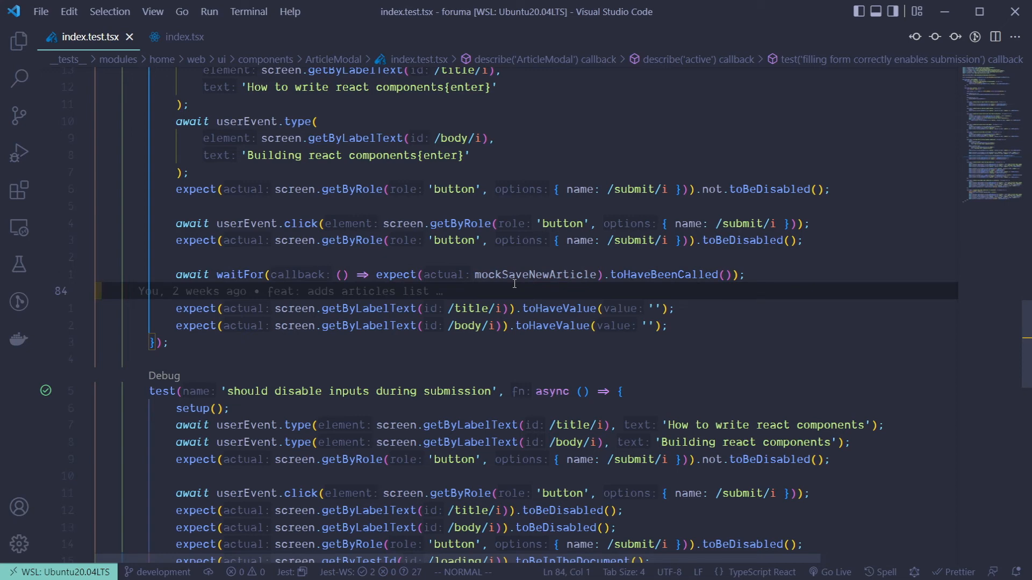
{"action": "mouse_move", "coordinate": [536, 274]}
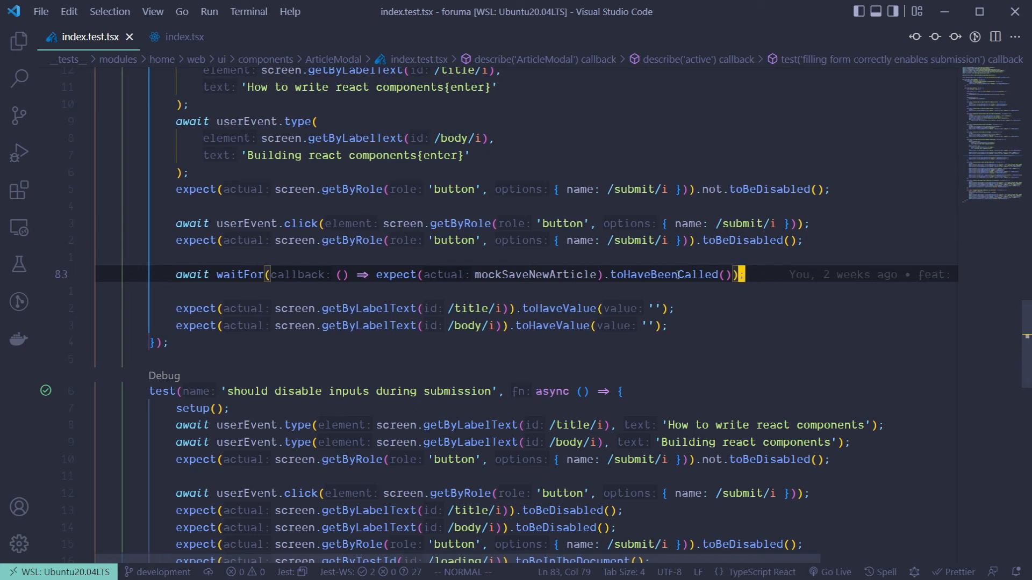
{"action": "double_click", "coordinate": [663, 274]}
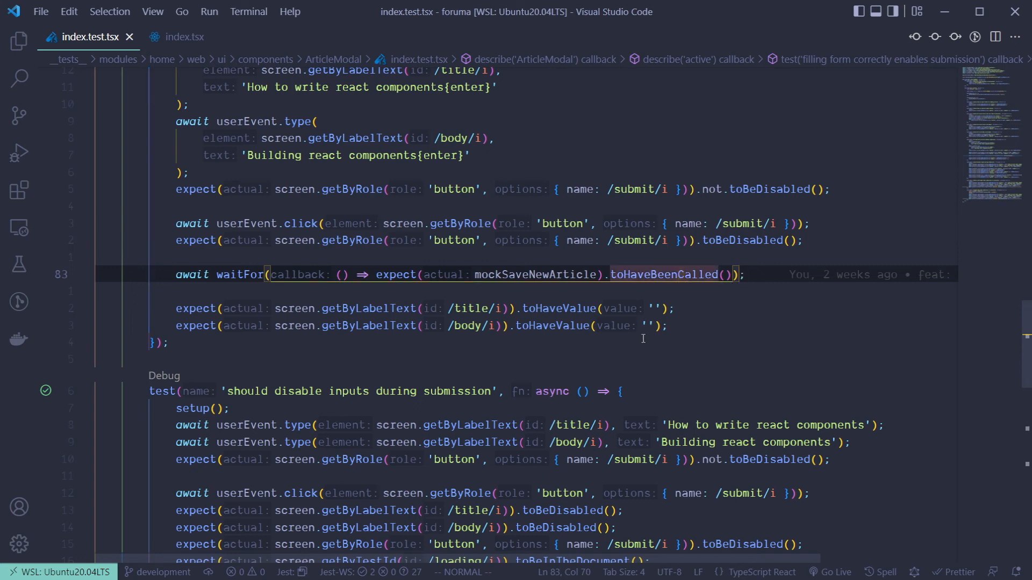
{"action": "scroll", "scroll_direction": "down", "scroll_amount": 3}
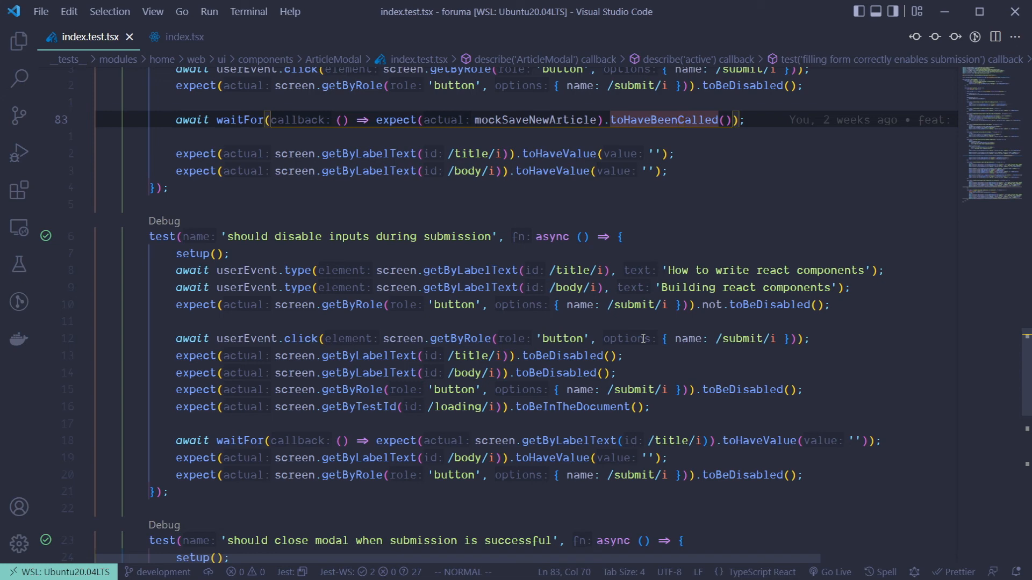
{"action": "left_click", "coordinate": [242, 119]}
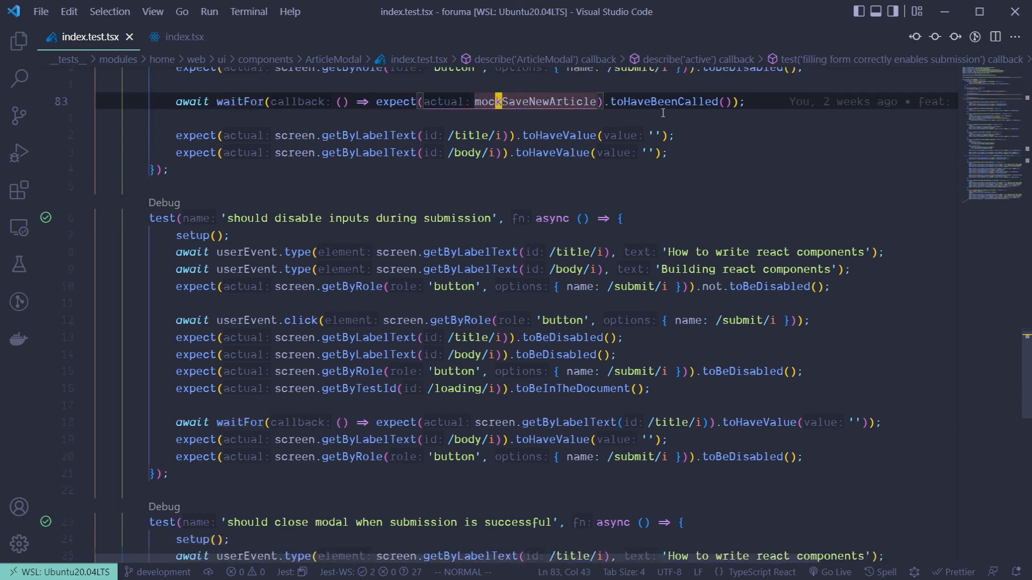
{"action": "scroll", "scroll_direction": "down", "scroll_amount": 3}
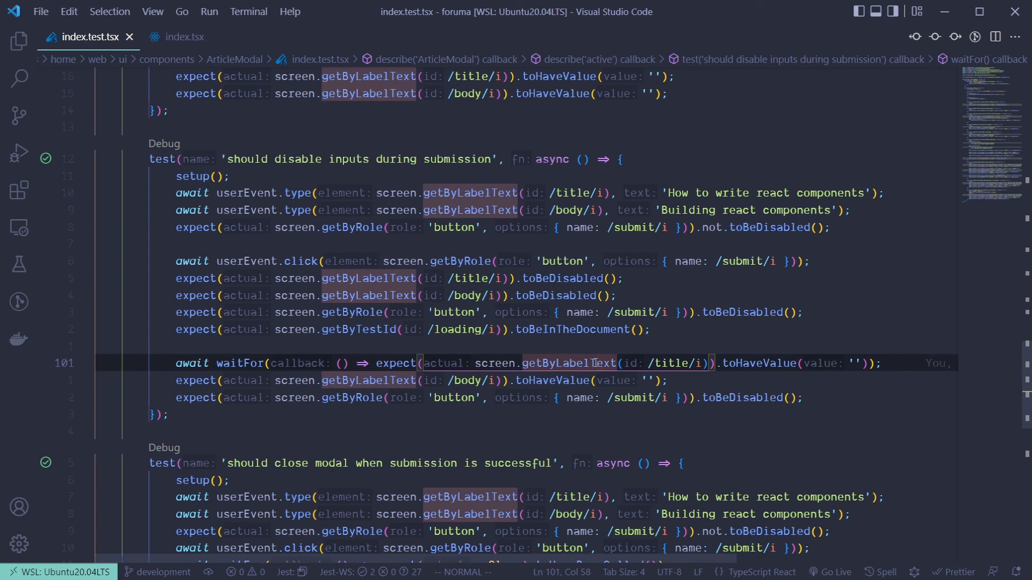